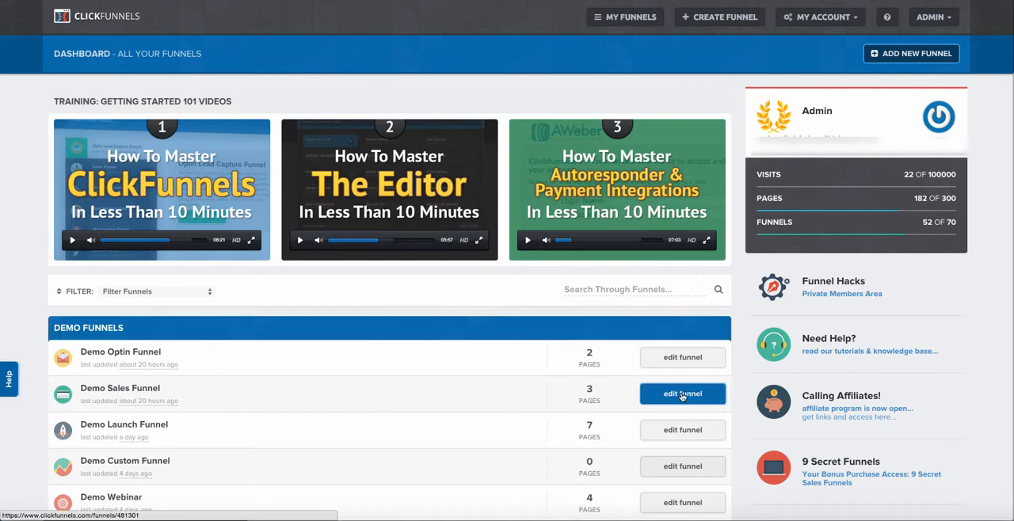
# - Open the Demo Sales Funnel via 'edit funnel' to view its Squeeze Page step and stats
pyautogui.click(682, 394)
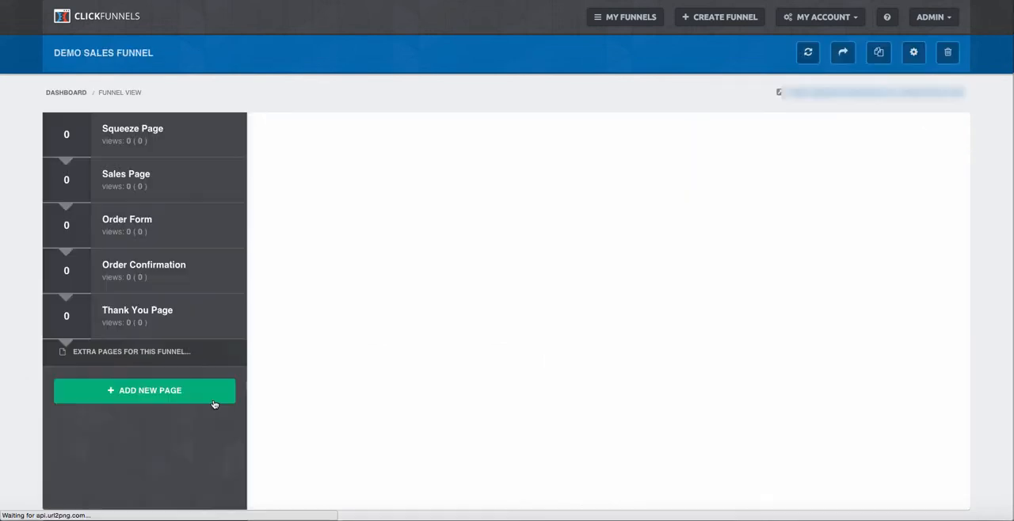
pyautogui.click(133, 134)
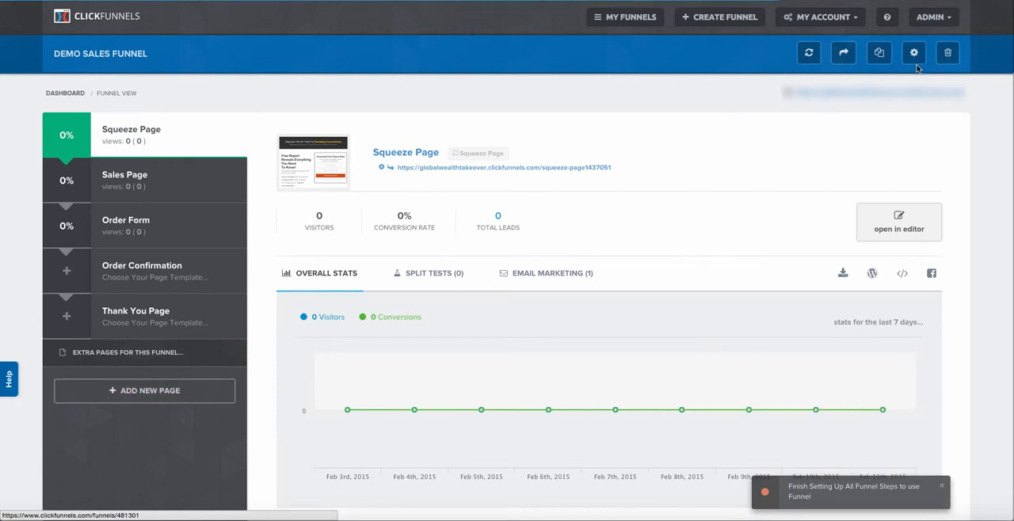
pyautogui.moveTo(947, 67)
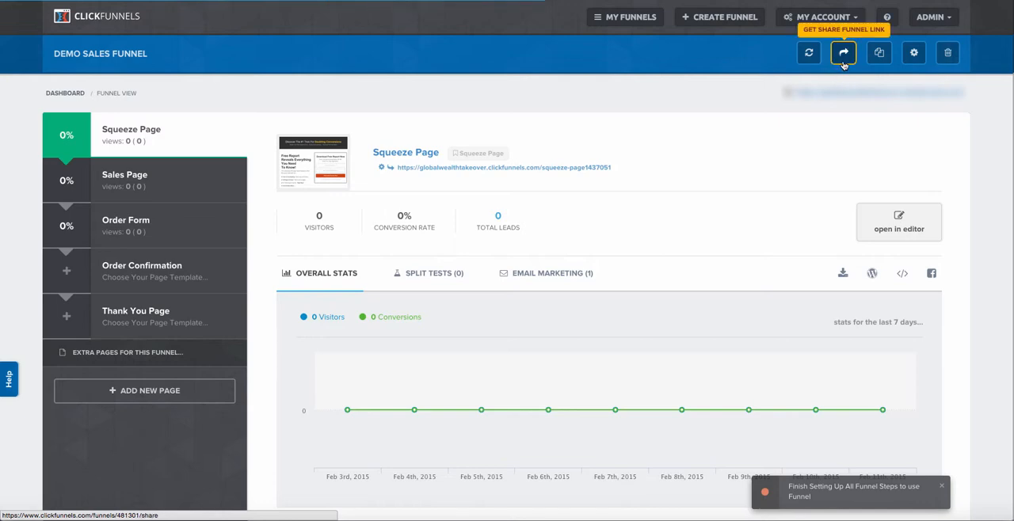
# - Copy the URL from the Share This Funnel dialog, then close the dialog
pyautogui.click(843, 53)
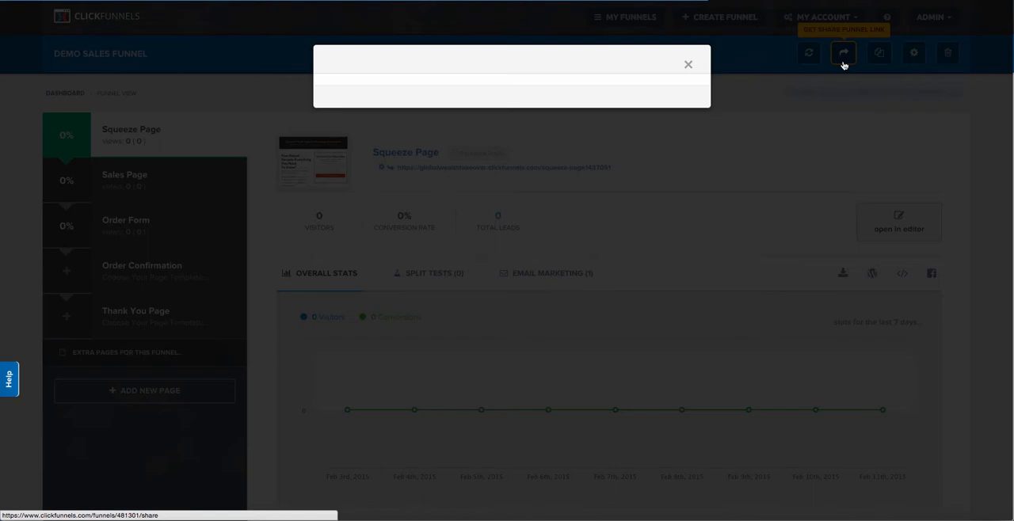
pyautogui.click(843, 52)
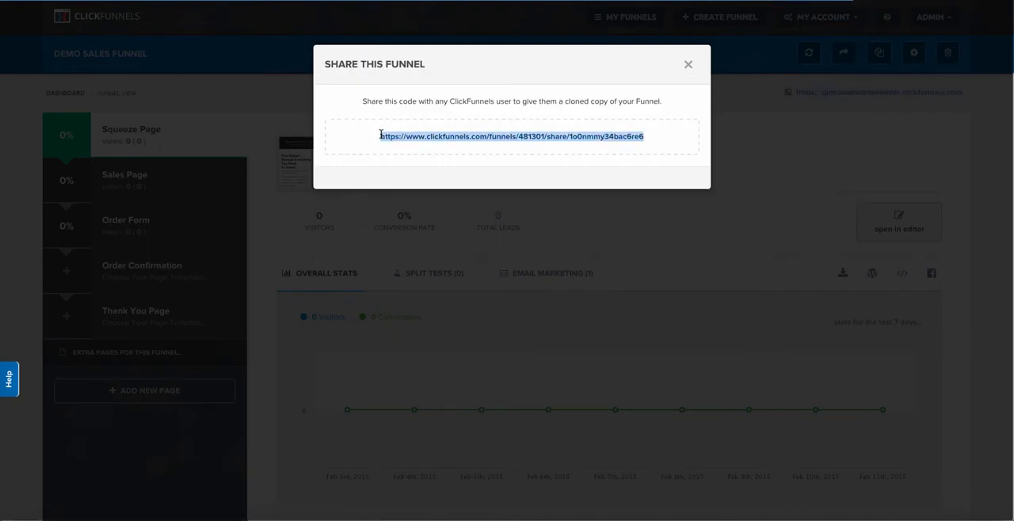
pyautogui.rightClick(421, 146)
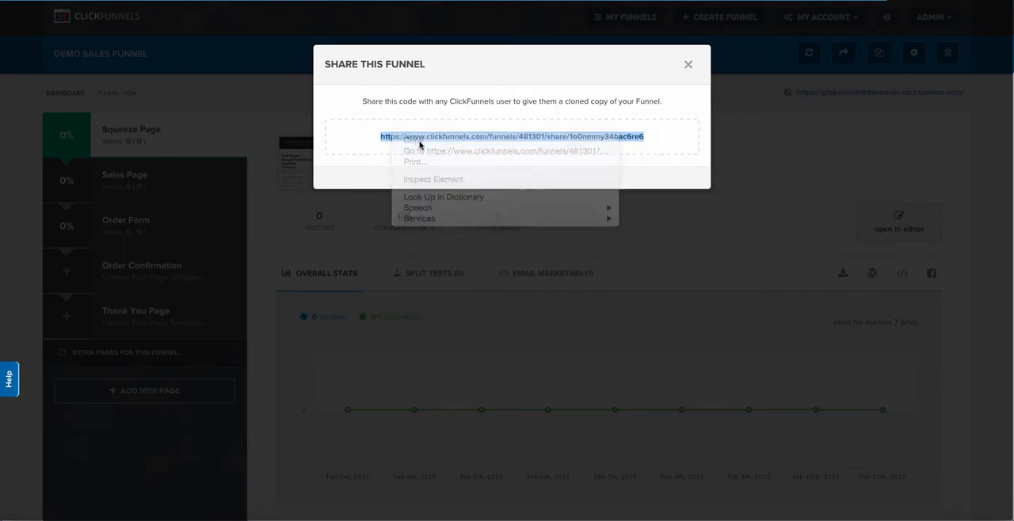
pyautogui.click(687, 64)
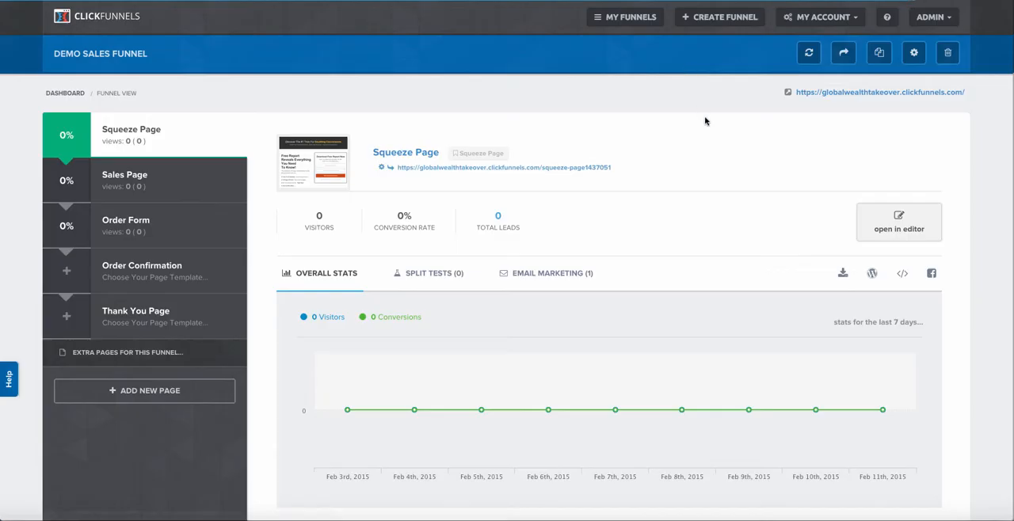